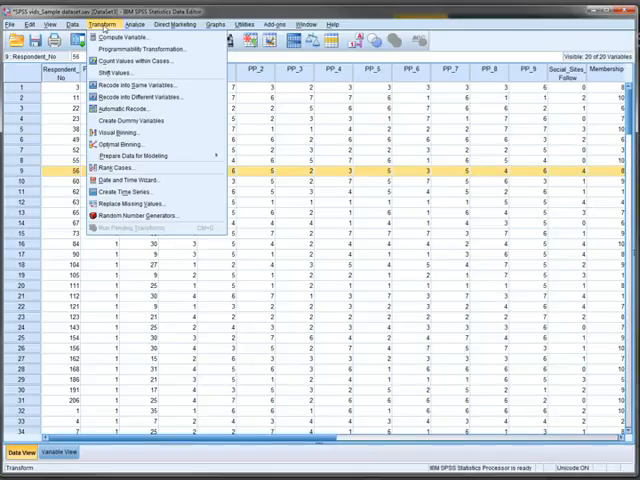
mouse_move(145, 97)
text(1=18-25, 2=)
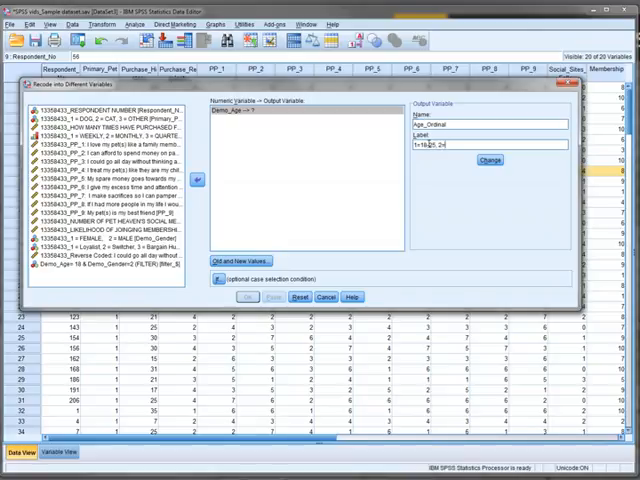
- Enter the 26 lower bound for the 26–45→2 range and open the Old and New Values mapping
text(26-45, 3 = 46+)
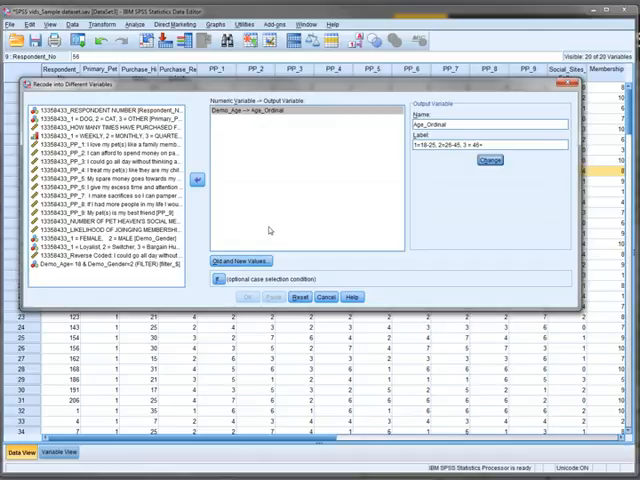
click(247, 261)
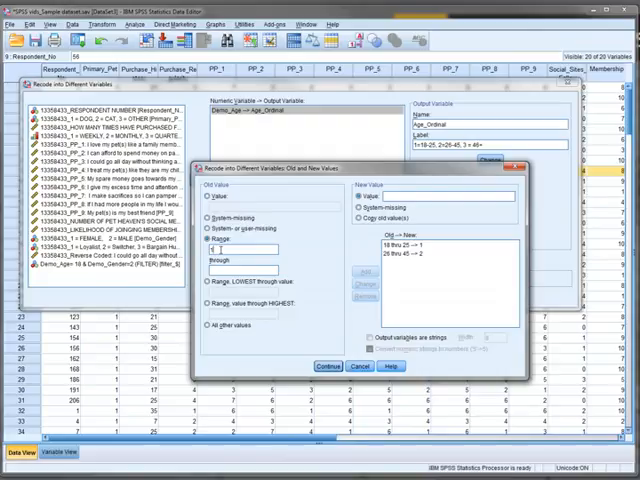
- Add the range 46 through highest mapped to 3 and confirm the value mappings
text(46)
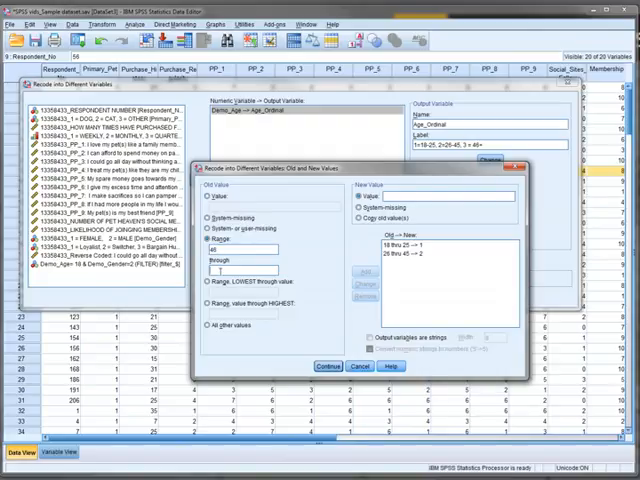
text(100)
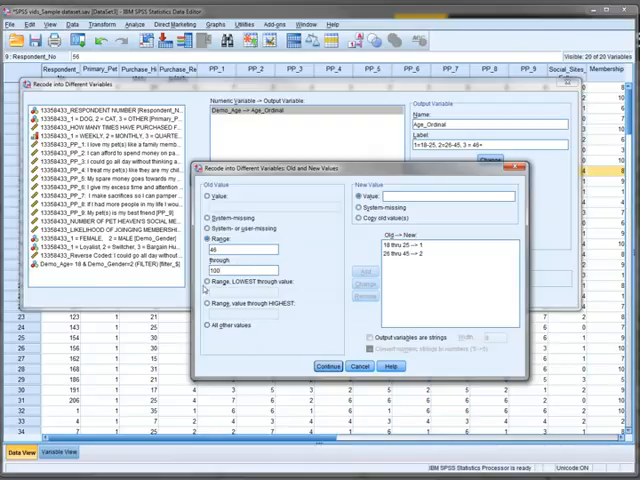
click(203, 303)
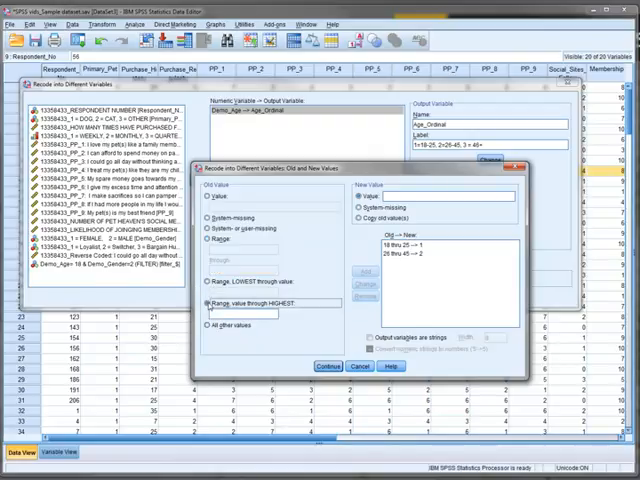
text(46)
click(448, 195)
text(3)
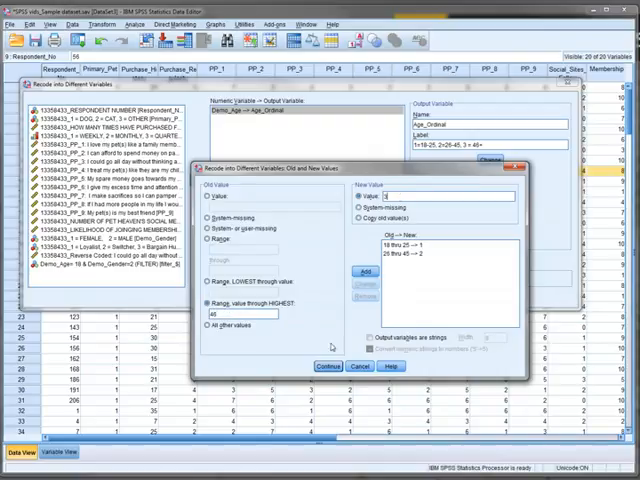
click(358, 272)
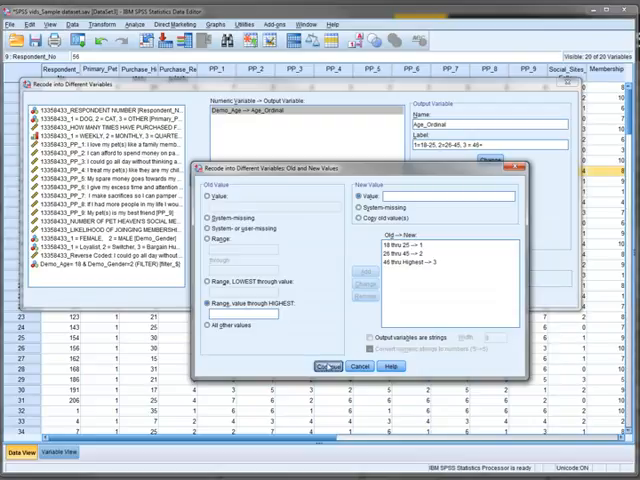
click(323, 367)
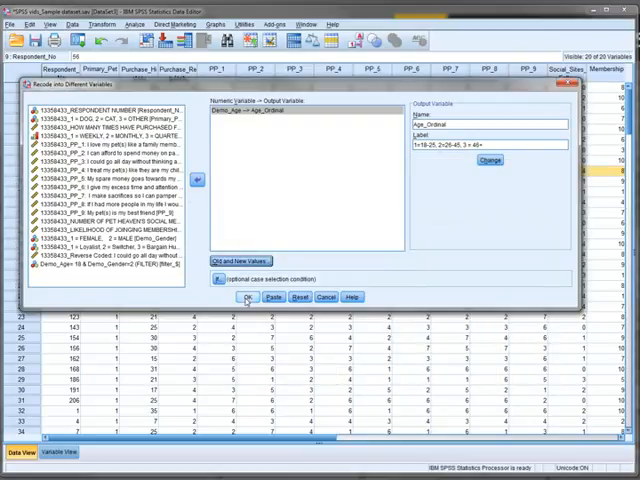
- Run the recode, check Age_Ordinal in Variable View, then switch to Data View
click(245, 297)
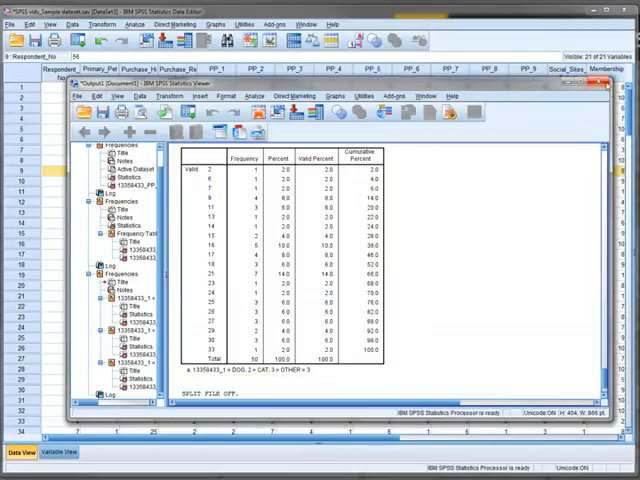
scroll(down, 3)
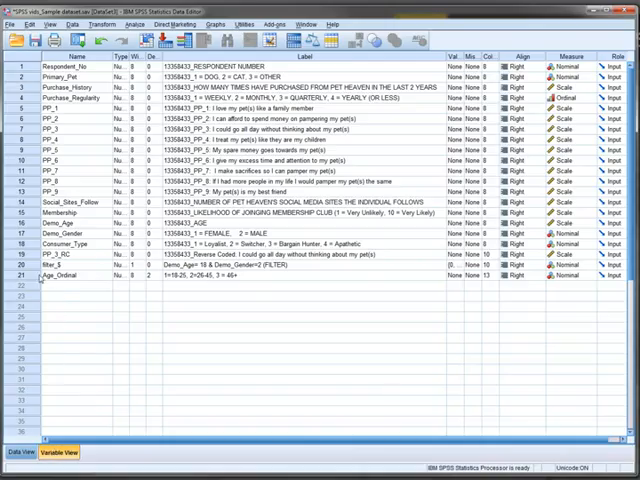
click(22, 453)
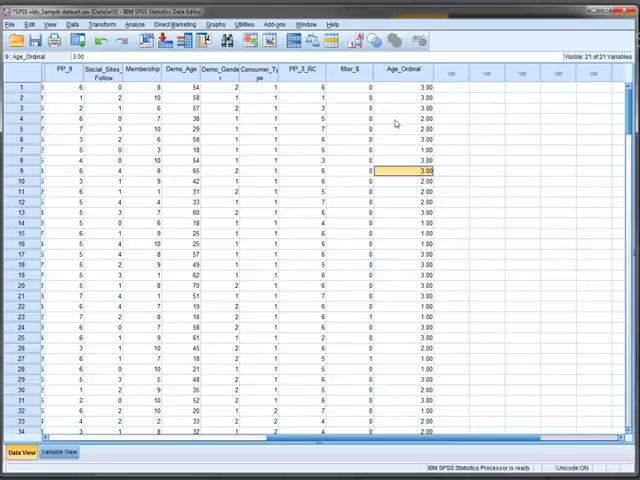
mouse_move(396, 123)
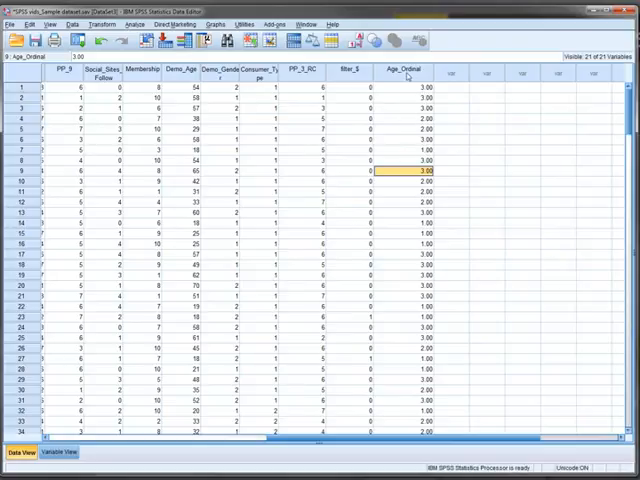
- Move the Age_Ordinal column beside Demo_Age and compare groups with ages 18→1, 38→2, 54→3
click(405, 72)
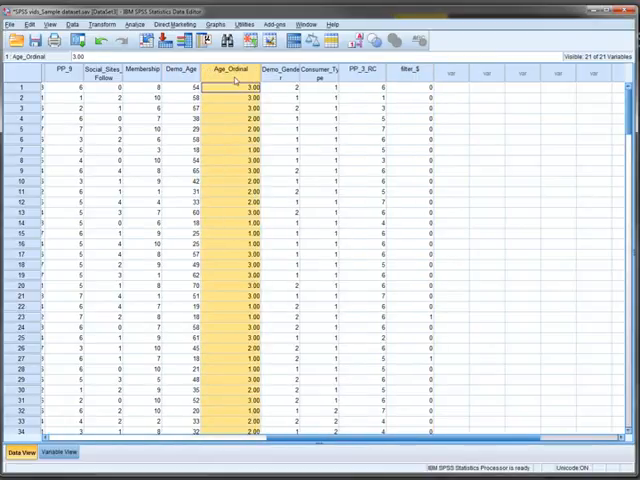
mouse_move(75, 205)
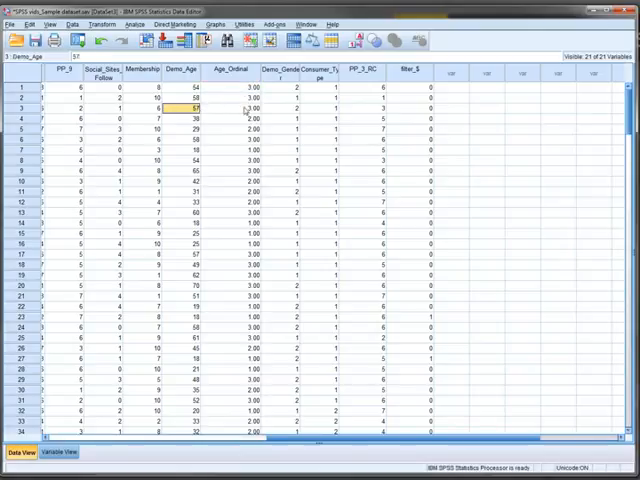
click(227, 117)
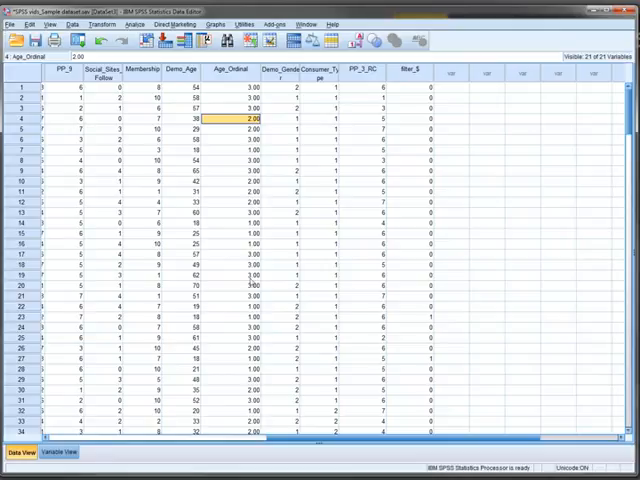
scroll(down, 3)
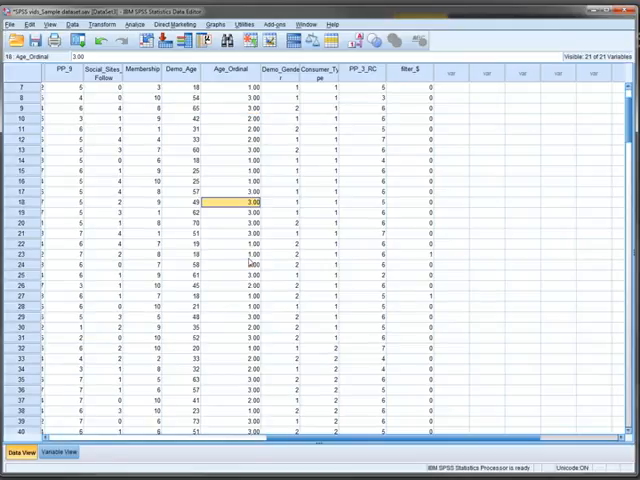